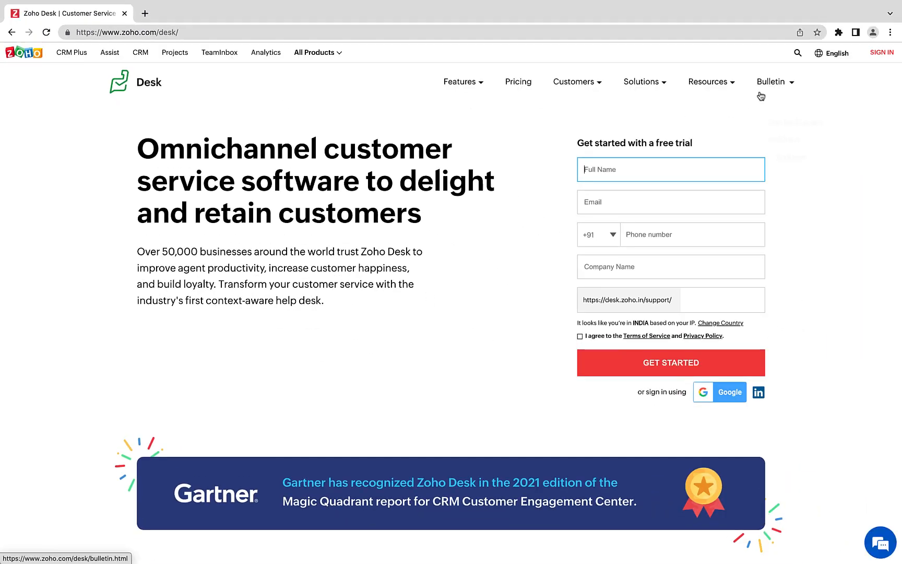
click(883, 52)
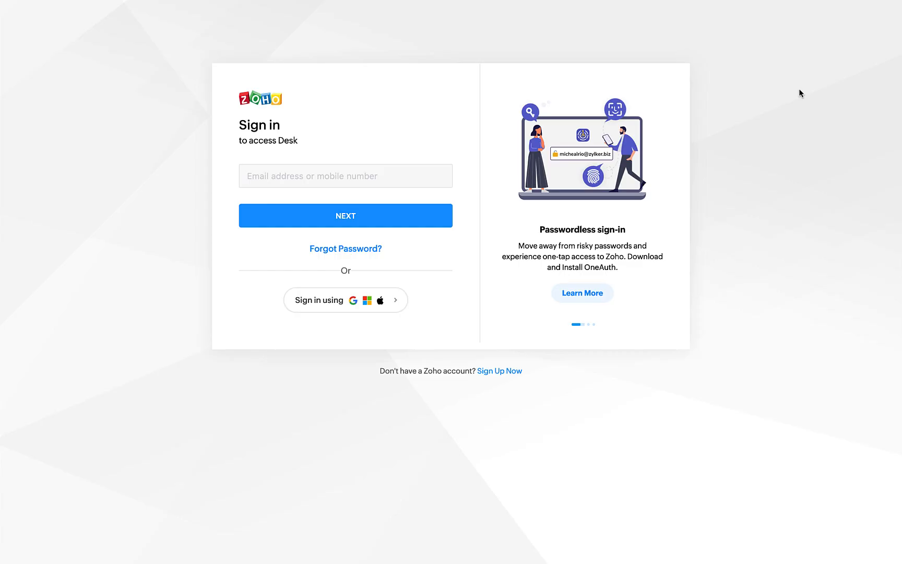
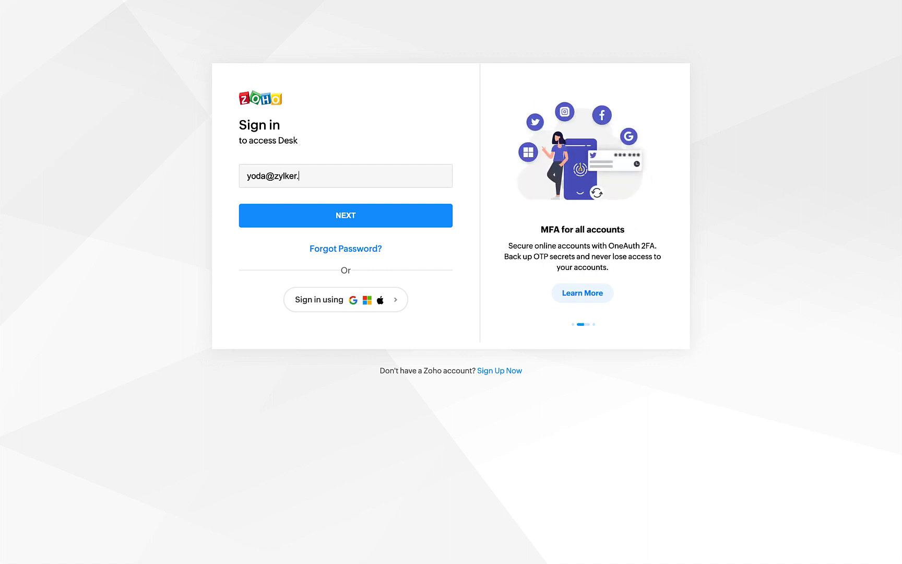
click(346, 215)
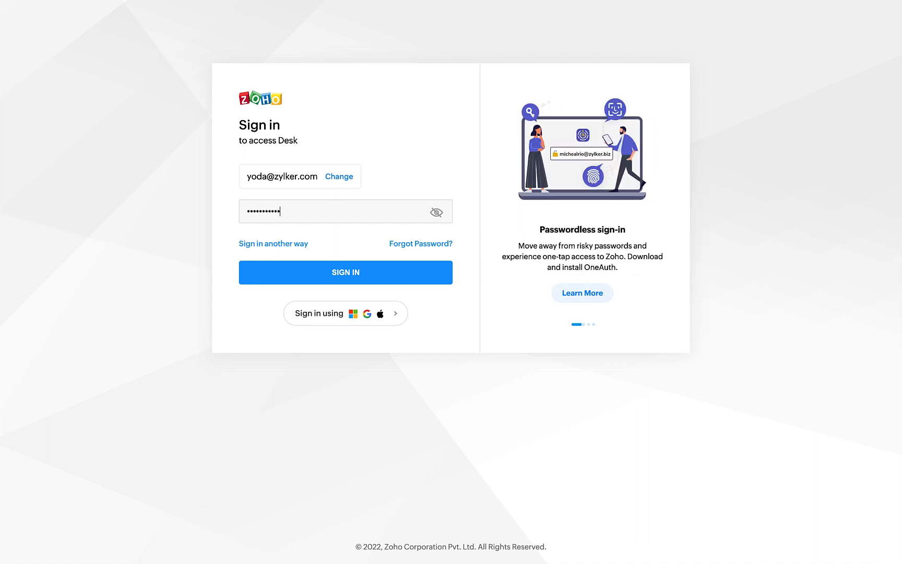
text(••••)
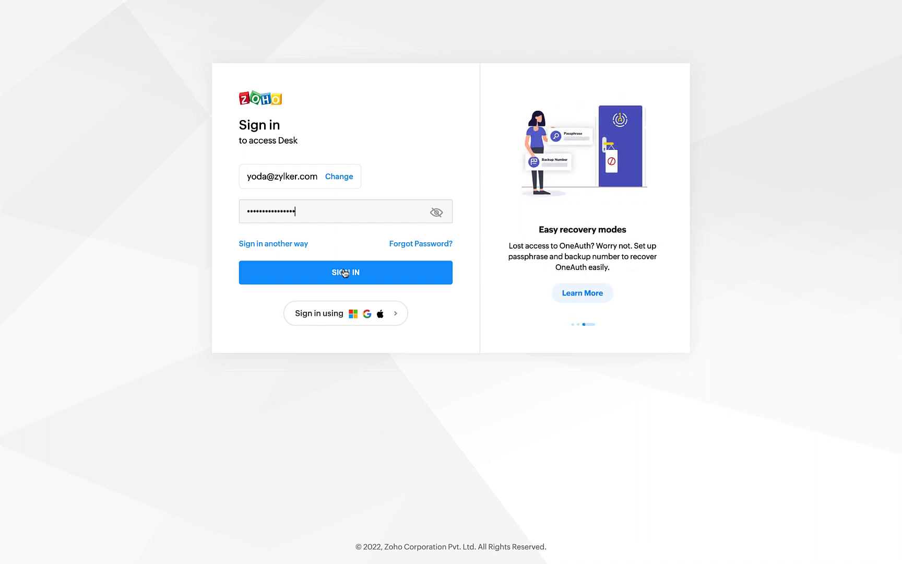
click(345, 272)
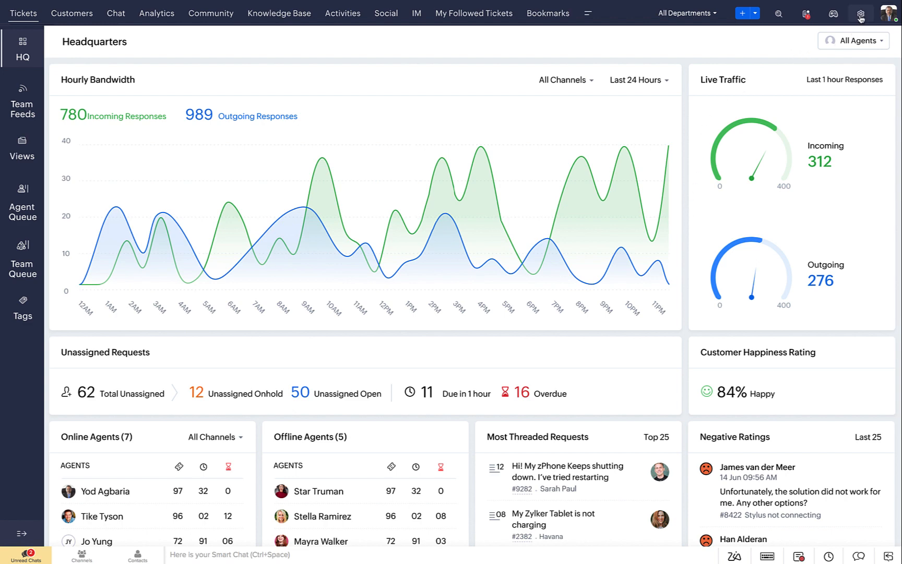
Go to Setup > Channels > Help Center > Zylker Inc. and show its Federated Login providers.
click(860, 14)
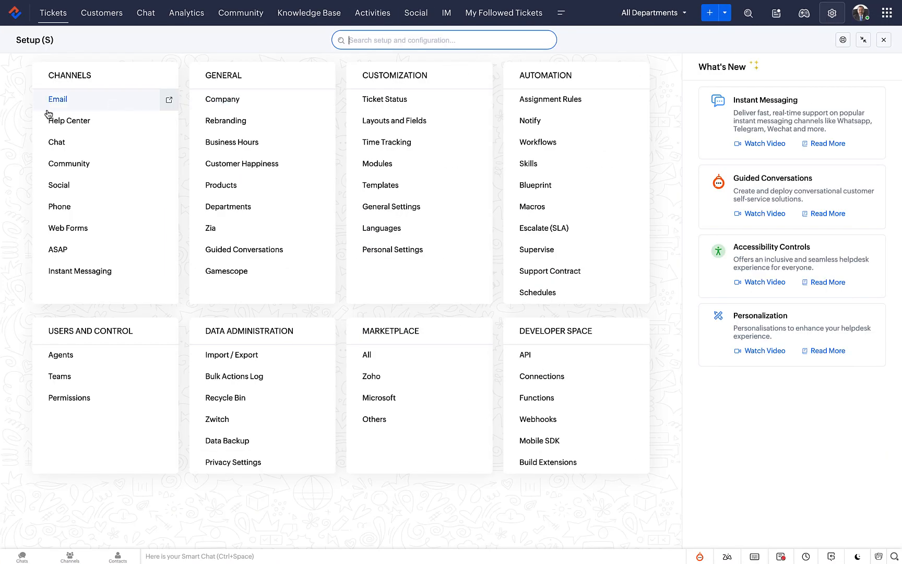
click(72, 120)
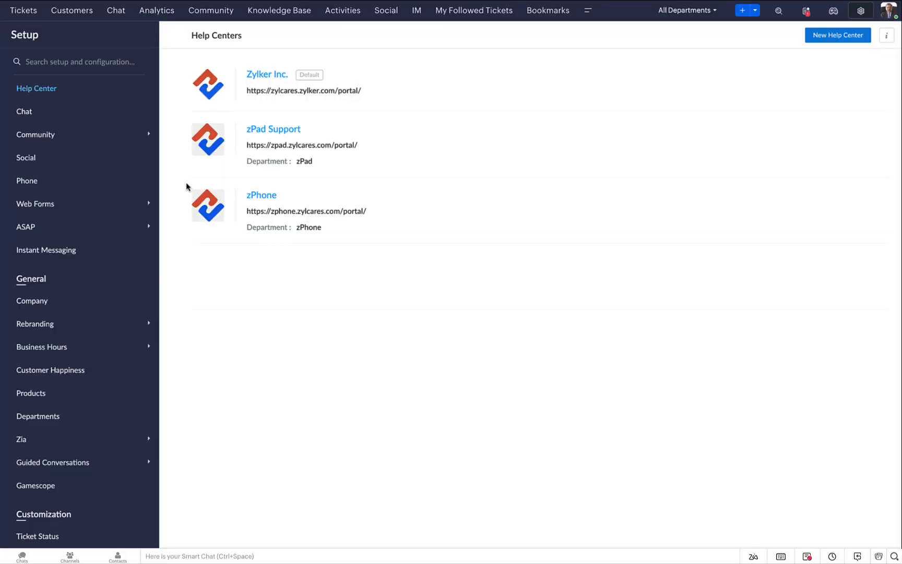
mouse_move(257, 106)
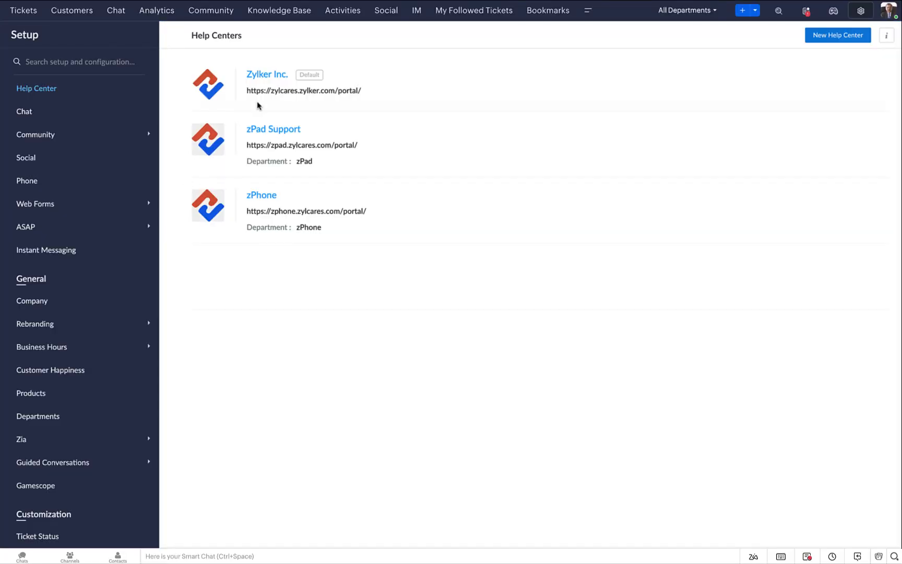
click(266, 74)
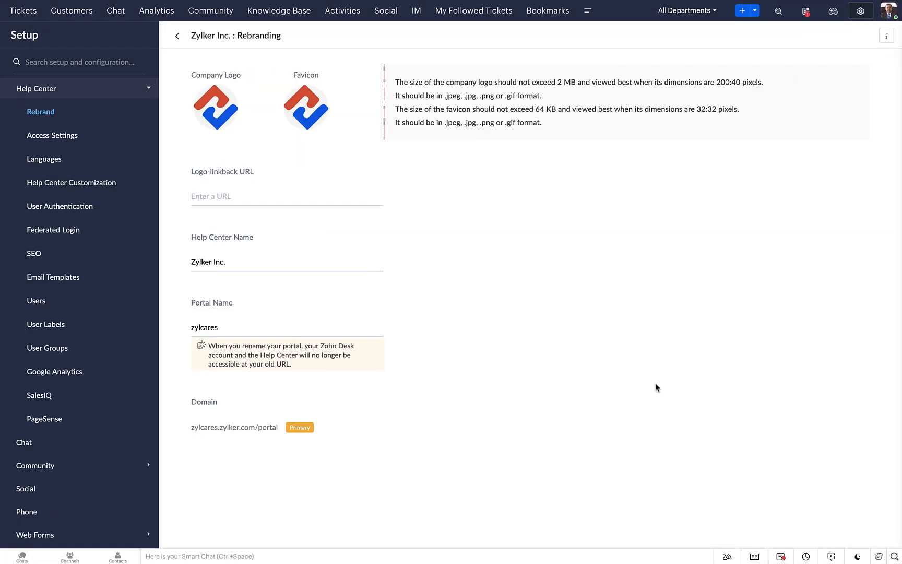
click(53, 230)
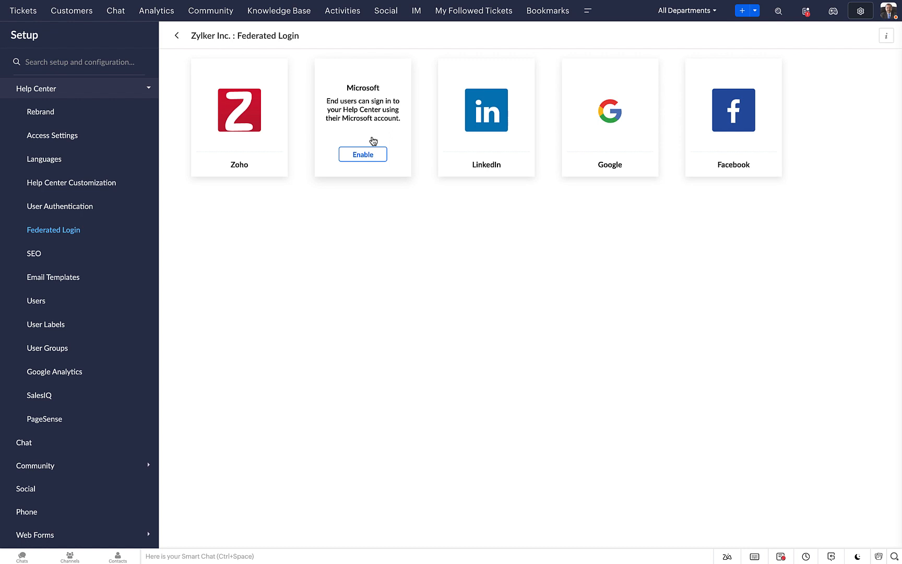
Enable the Microsoft provider card and copy its redirect URI from the Meta Data panel.
click(362, 154)
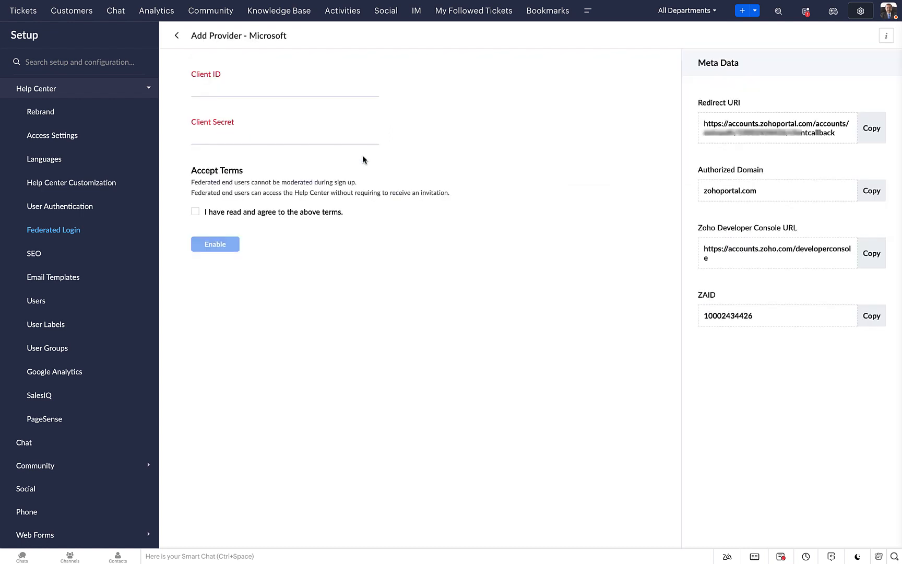
mouse_move(490, 173)
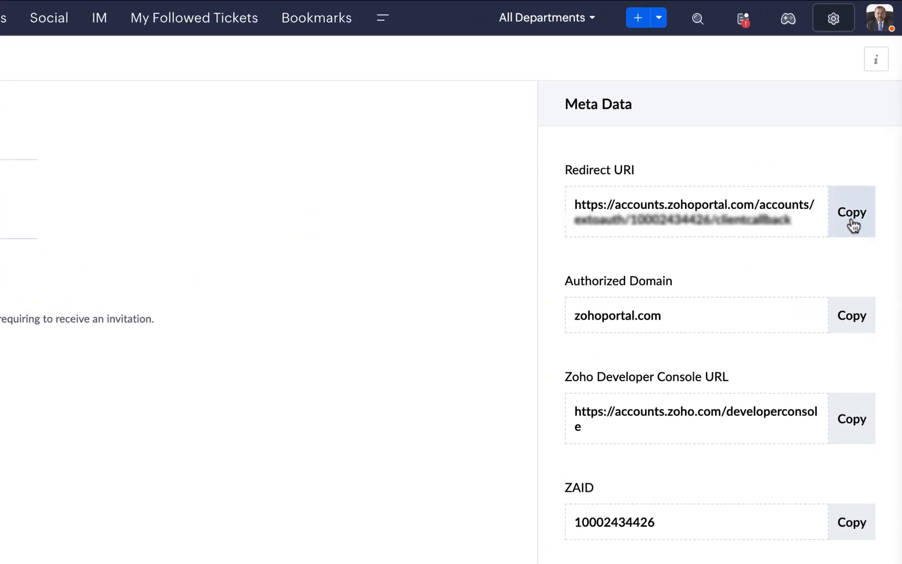
click(852, 212)
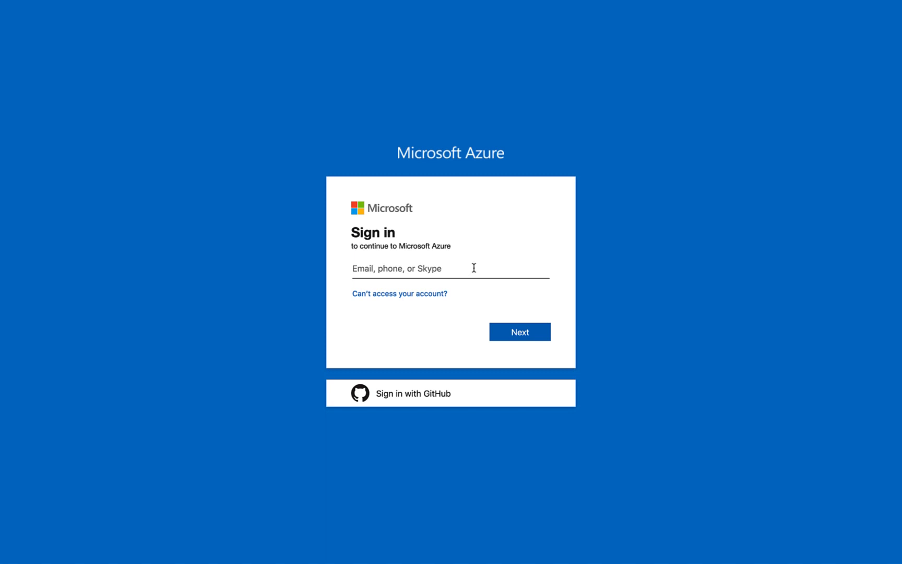
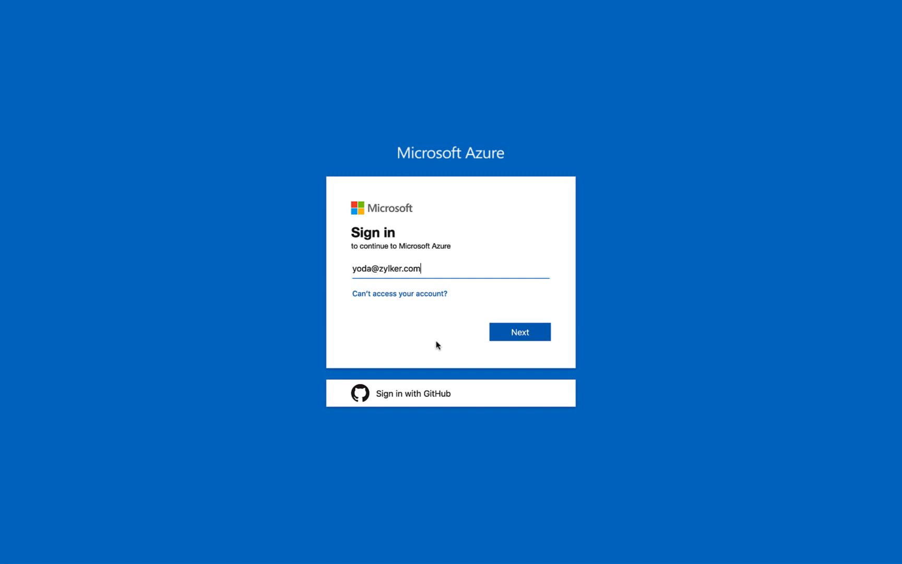
click(519, 331)
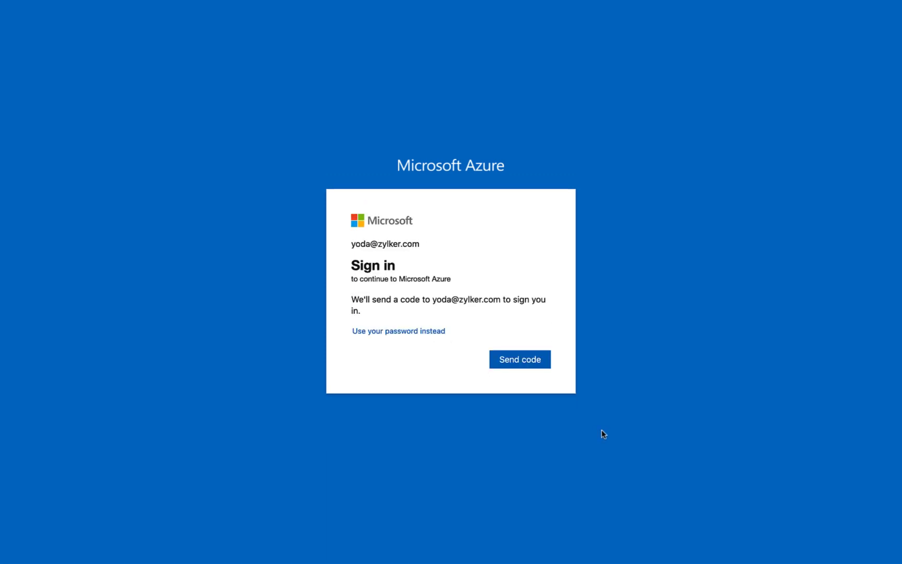
click(518, 359)
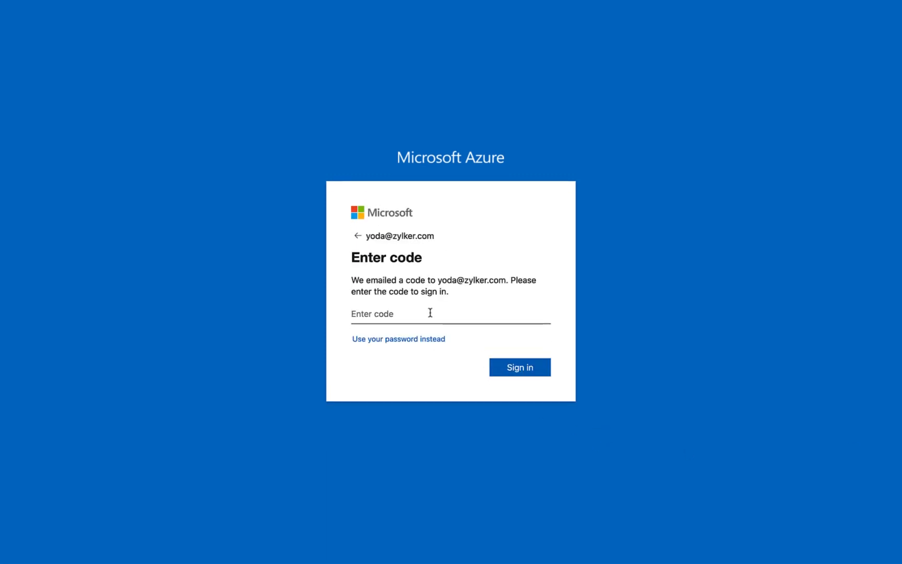
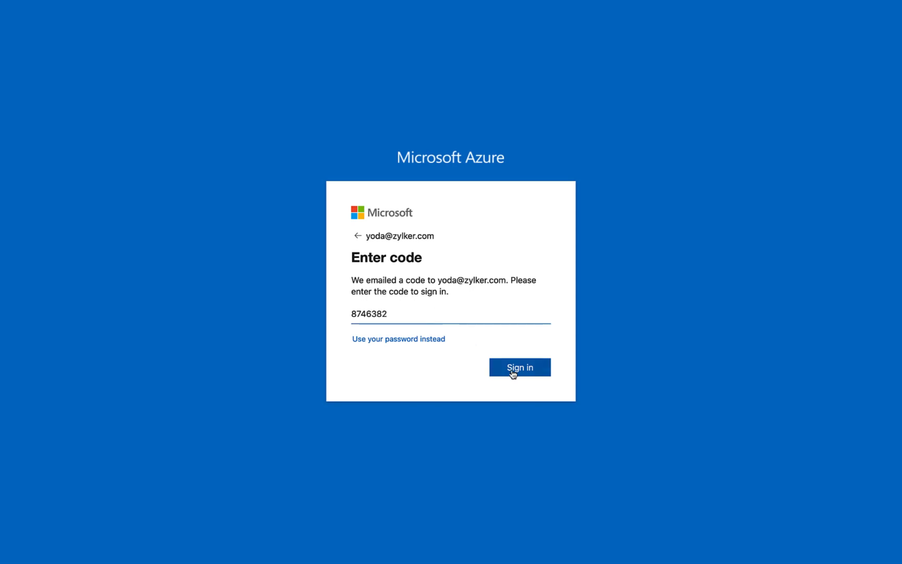
click(518, 367)
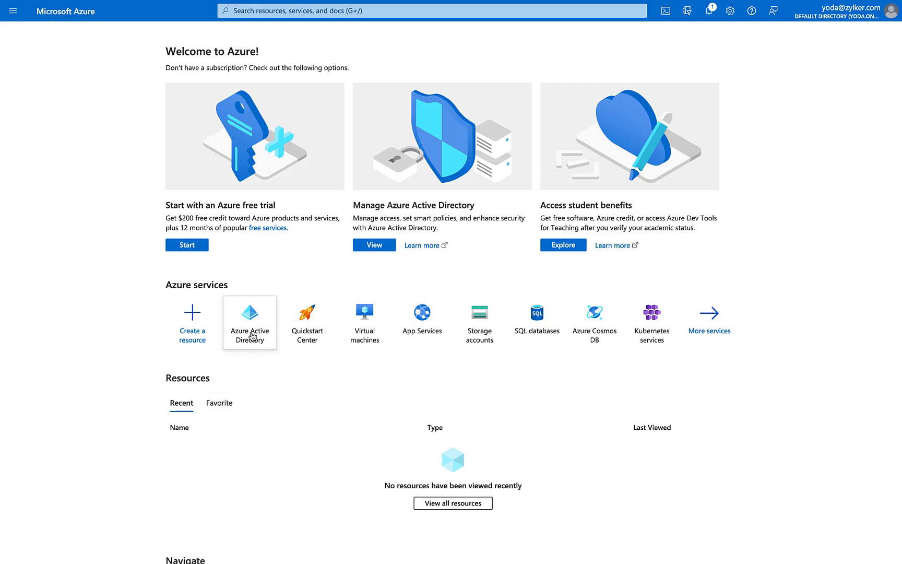
Open Azure Active Directory's App registrations list for the Default Directory.
click(250, 320)
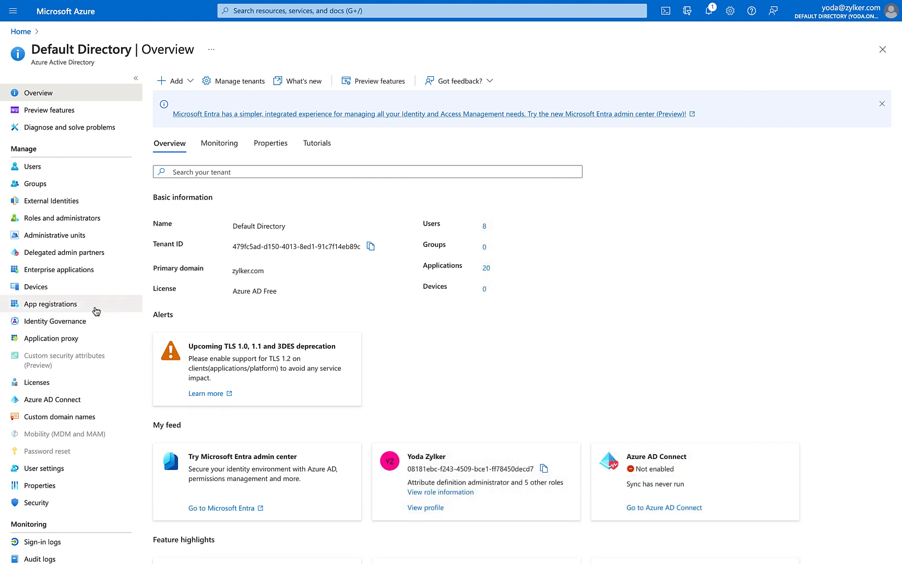
click(51, 304)
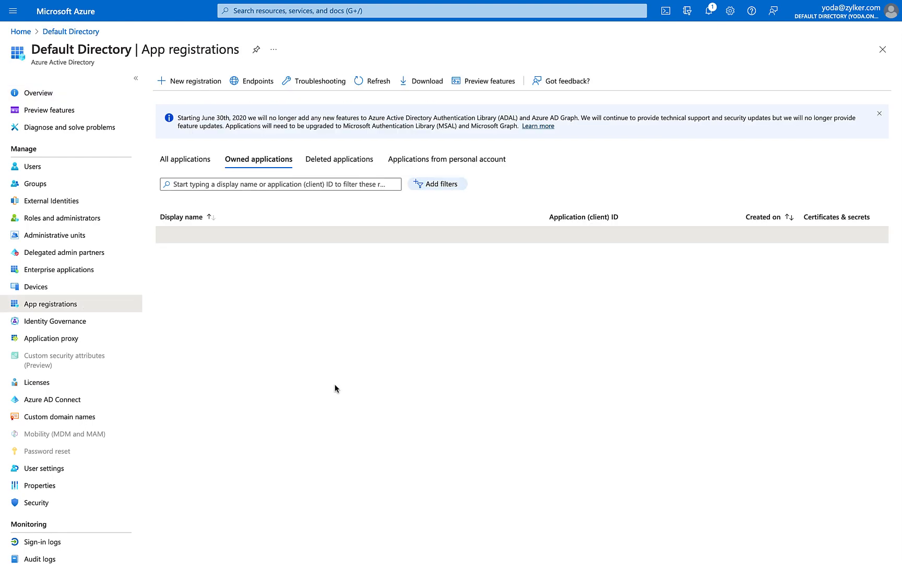
mouse_move(337, 376)
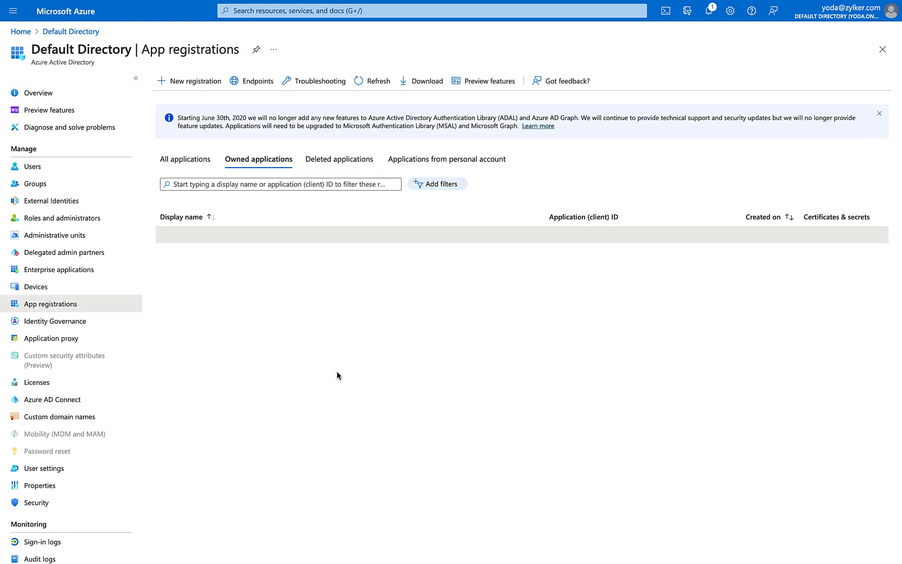
Register a single-tenant app named Zylcares with a Web redirect URI for the Zoho portal.
click(194, 80)
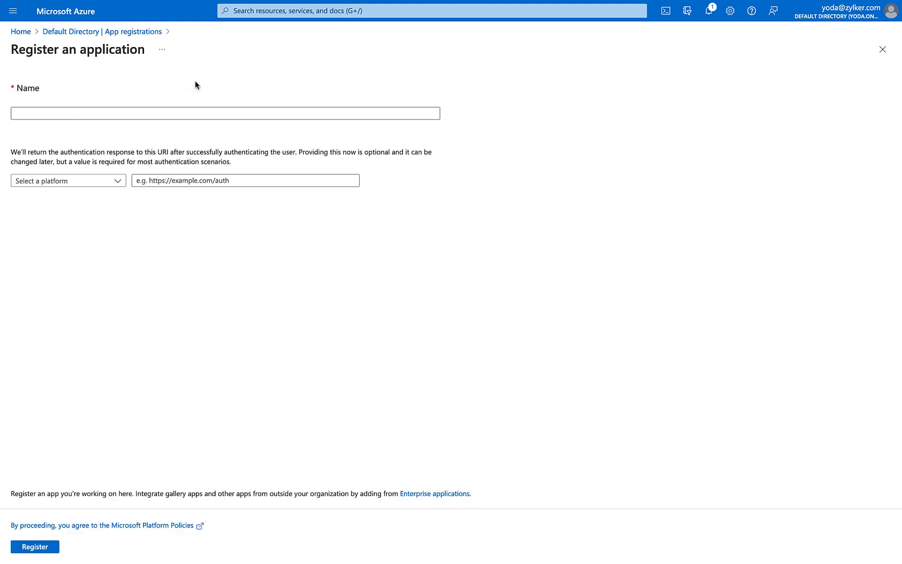
text(Zylca)
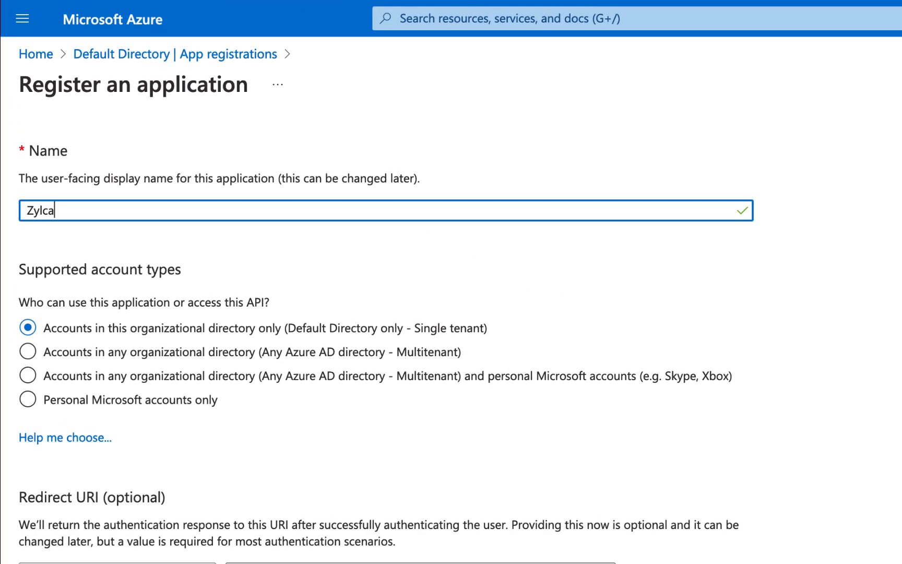
text(res)
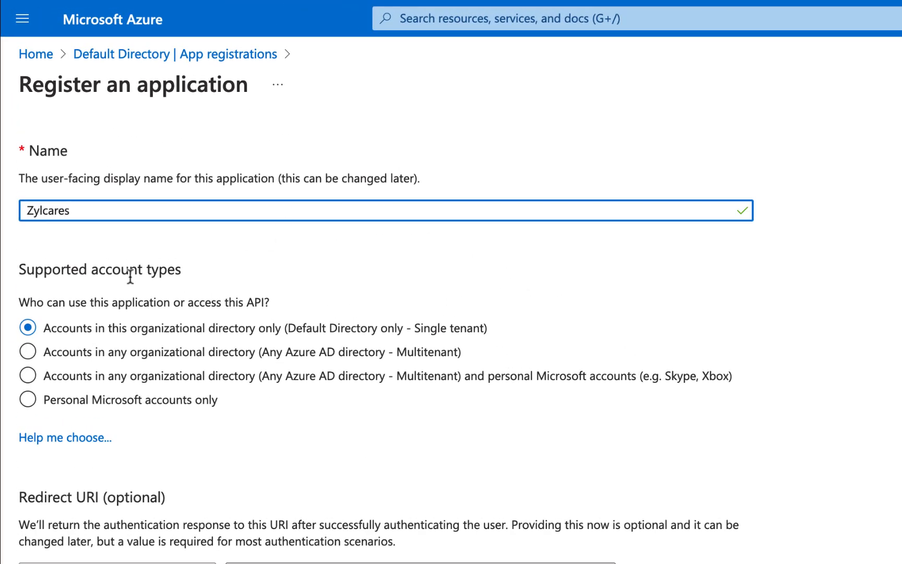
scroll(down, 3)
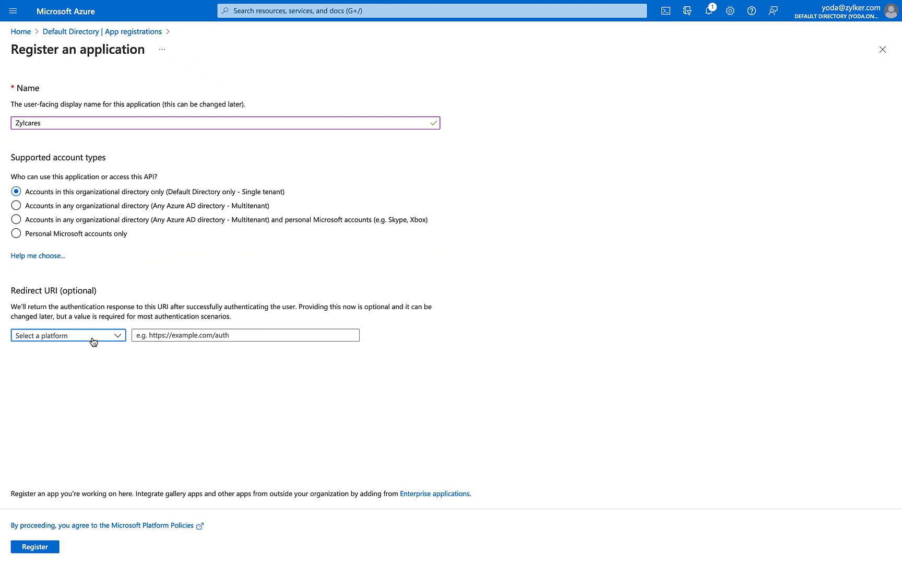
click(65, 336)
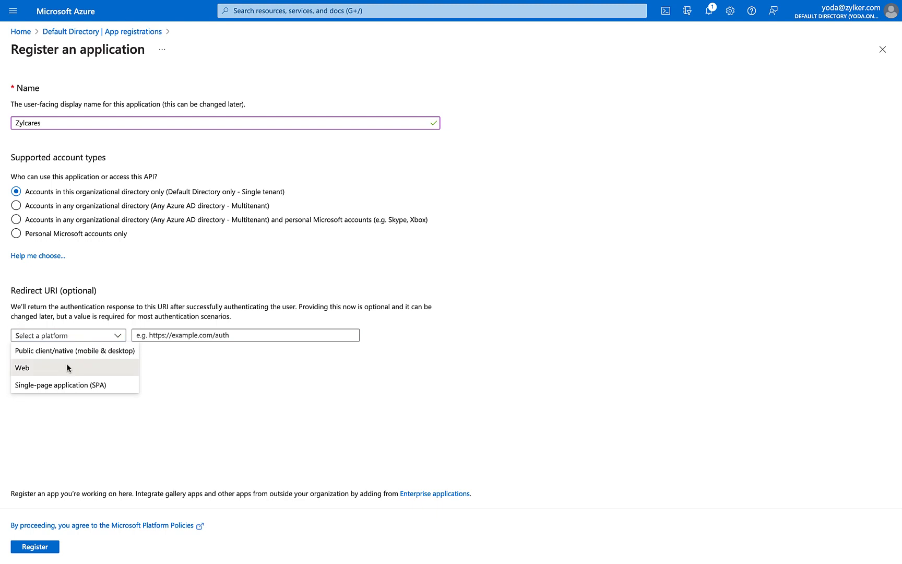
click(22, 368)
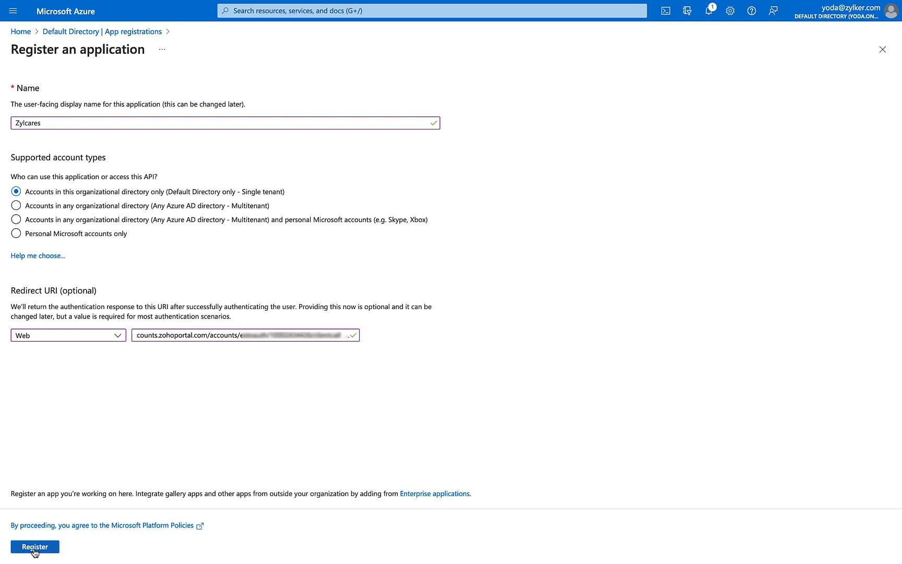
click(35, 546)
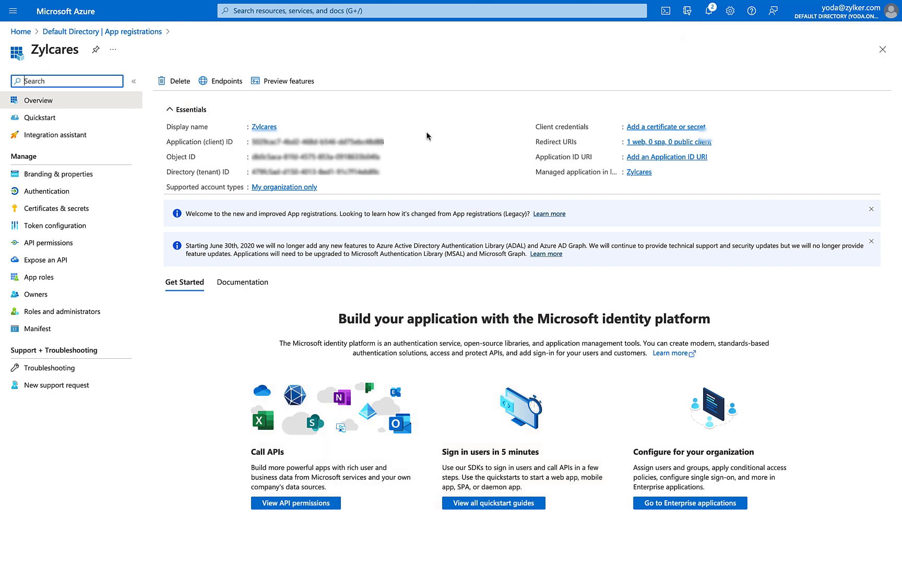
Review the Zylcares Overview page with its Application (client) ID.
click(393, 142)
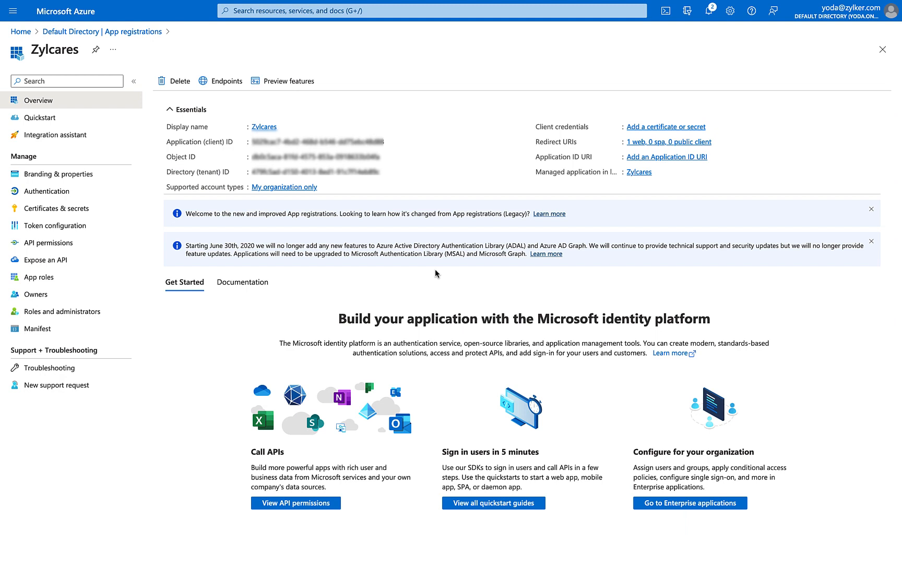
mouse_move(56, 208)
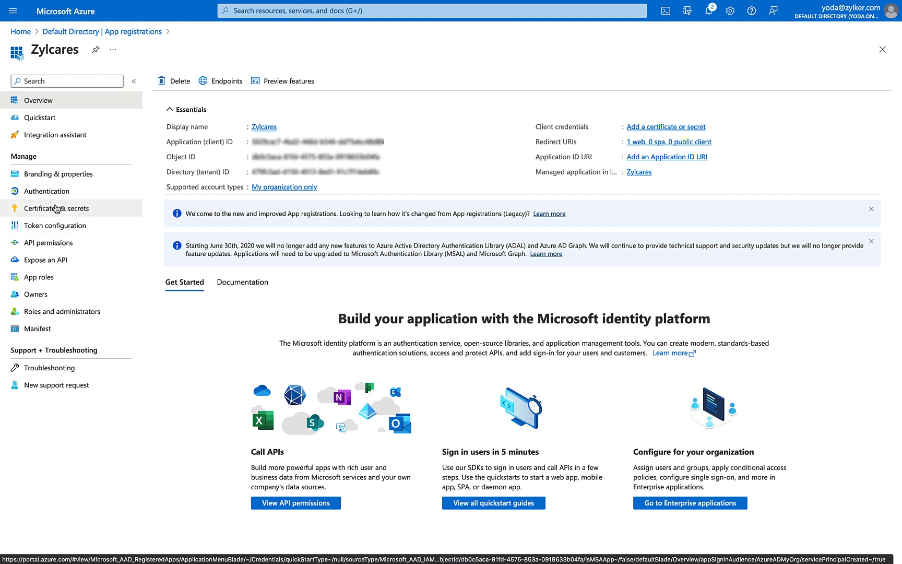
Add a client secret 'Desk Confiuration' with 6 months expiry under Certificates & secrets and copy its value.
click(57, 208)
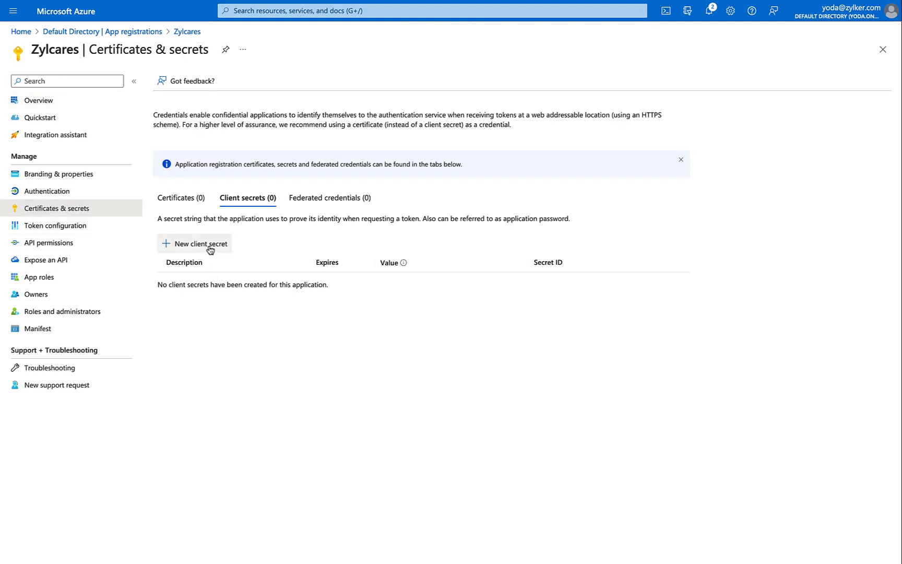
click(194, 244)
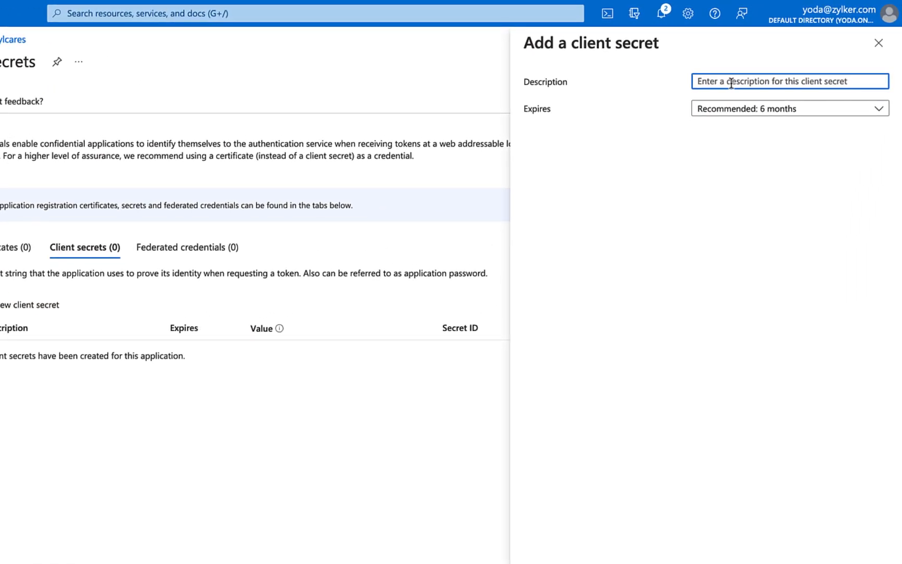
text(Desk Confi)
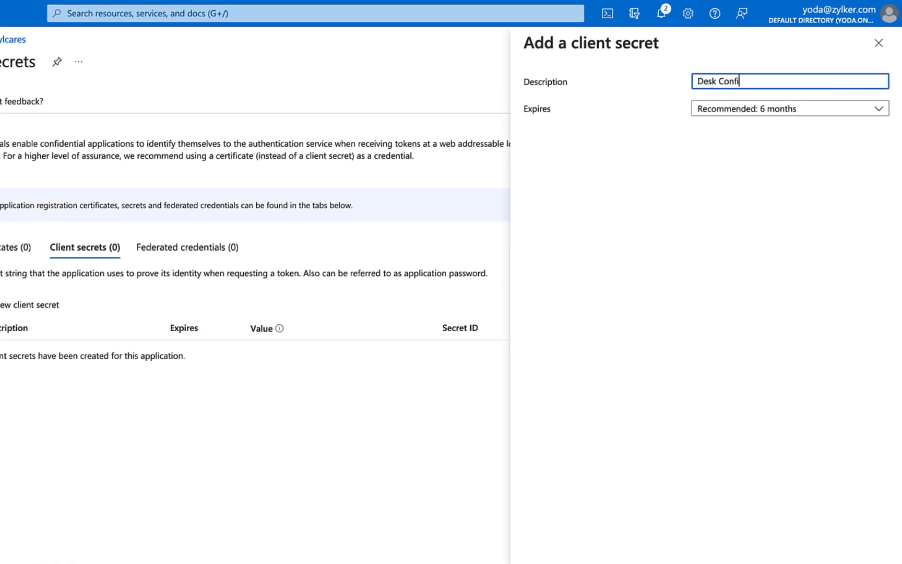
text(uration)
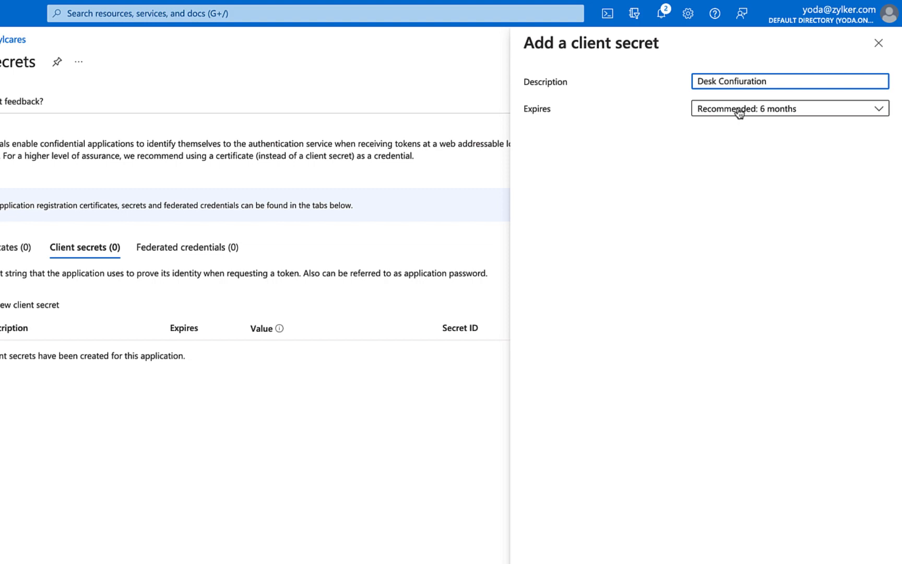
click(789, 109)
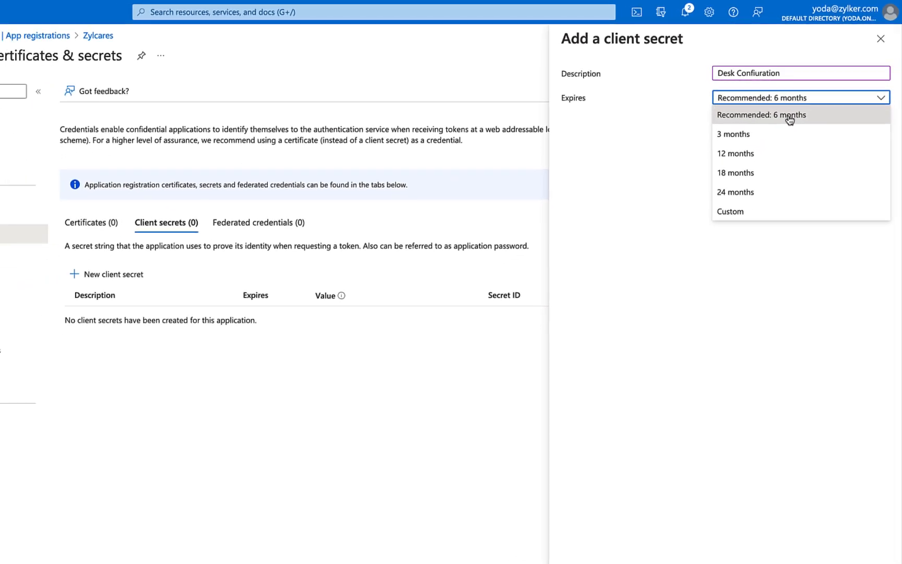
click(760, 115)
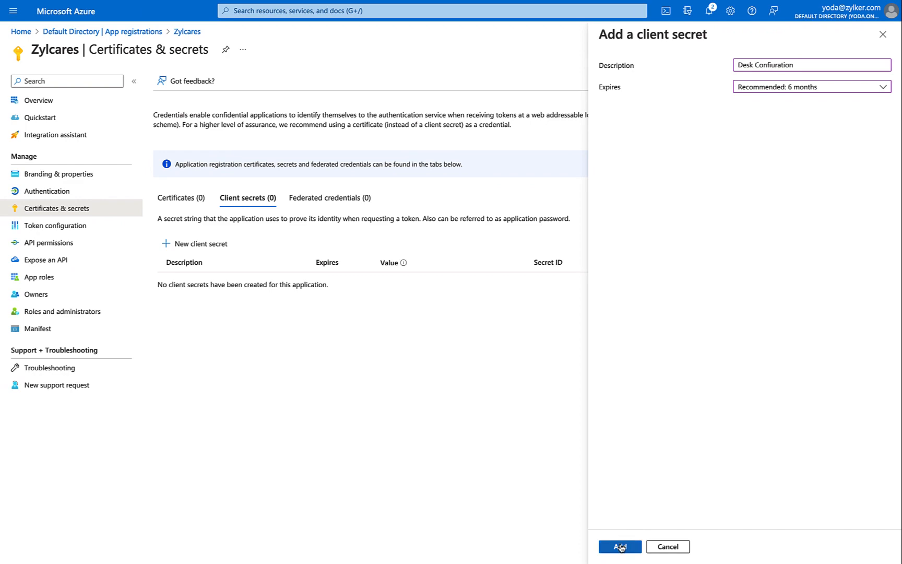
click(620, 547)
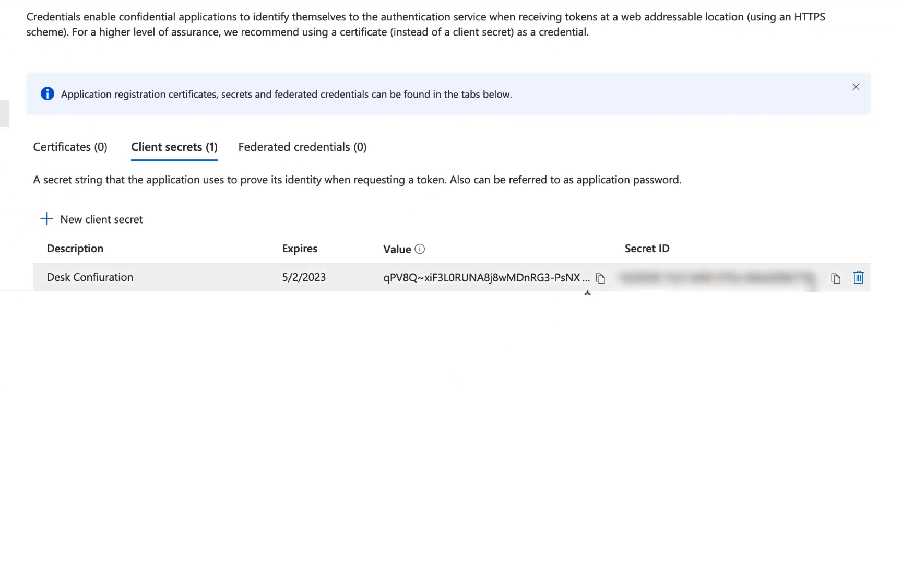
click(601, 279)
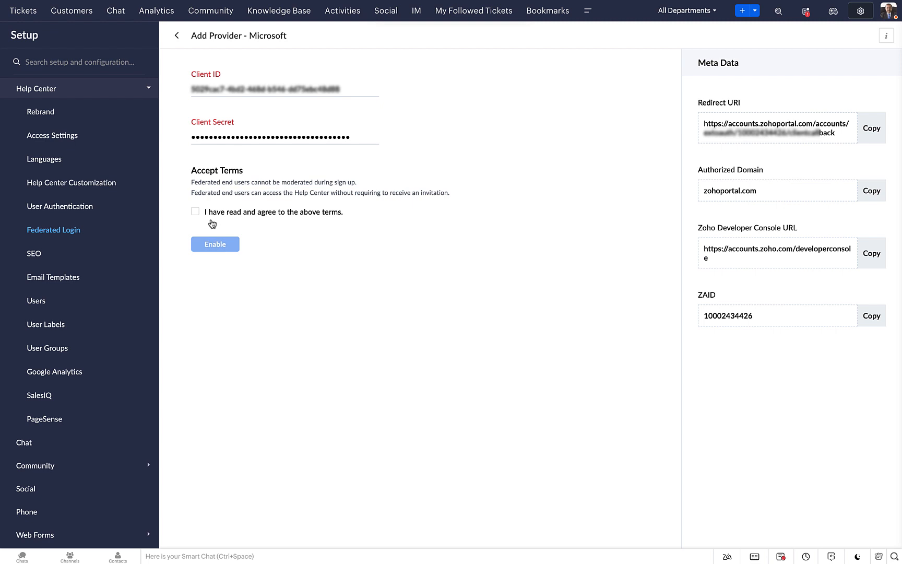
Accept the terms and enable Microsoft federated login with the pasted client ID and secret.
click(195, 211)
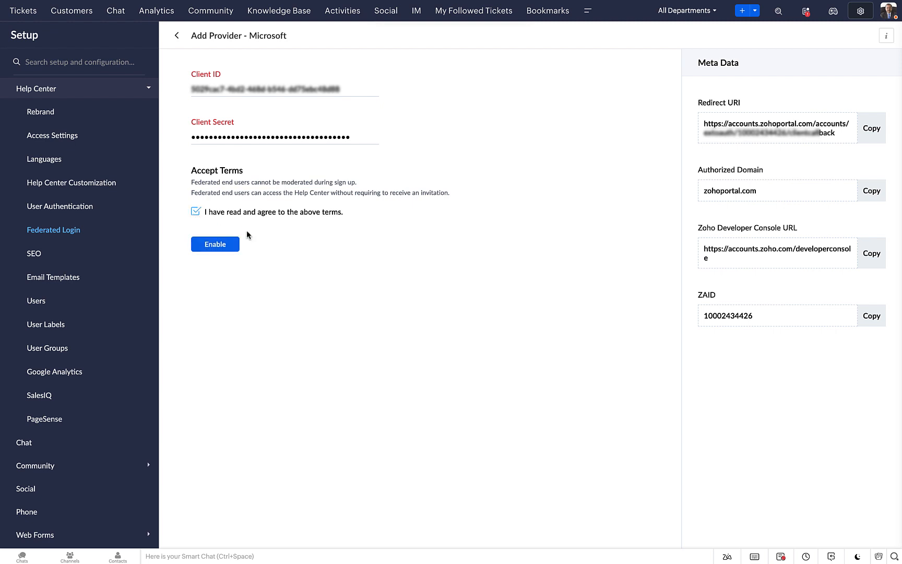
click(216, 245)
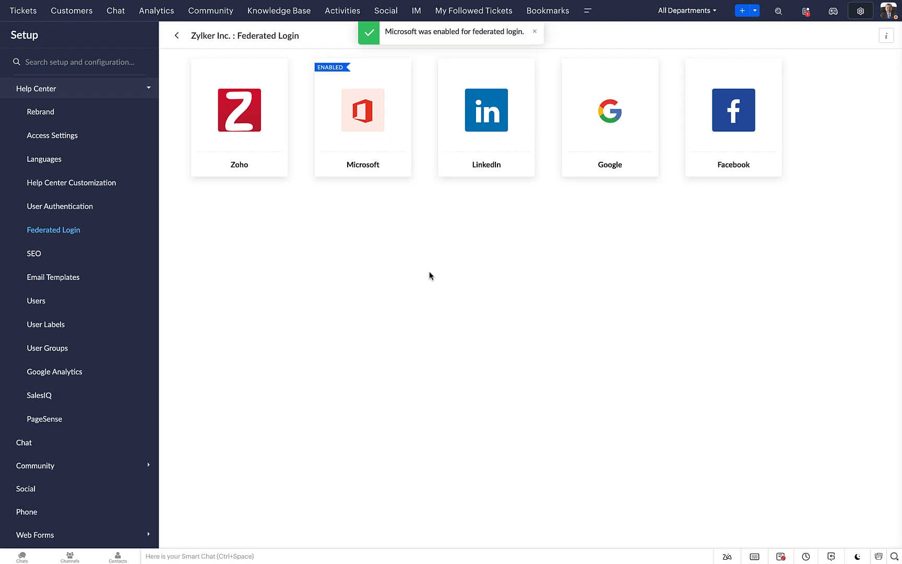
click(534, 31)
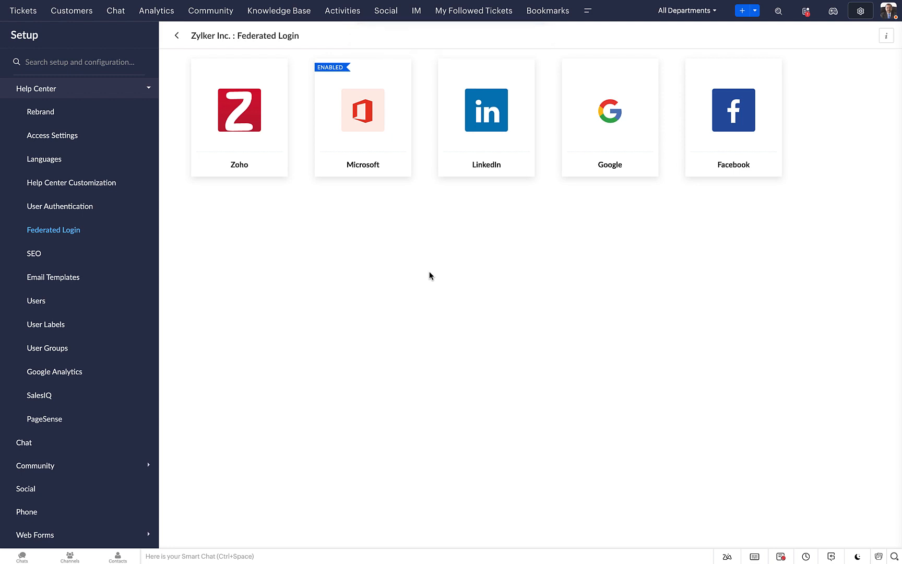
mouse_move(361, 273)
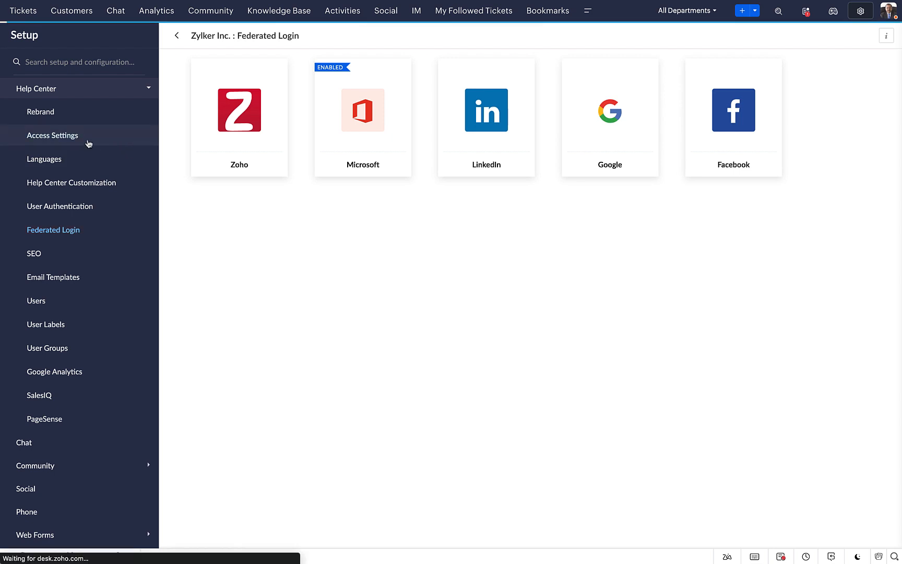
Open the live help center from Access Settings and go to its Sign In page showing Microsoft.
click(52, 134)
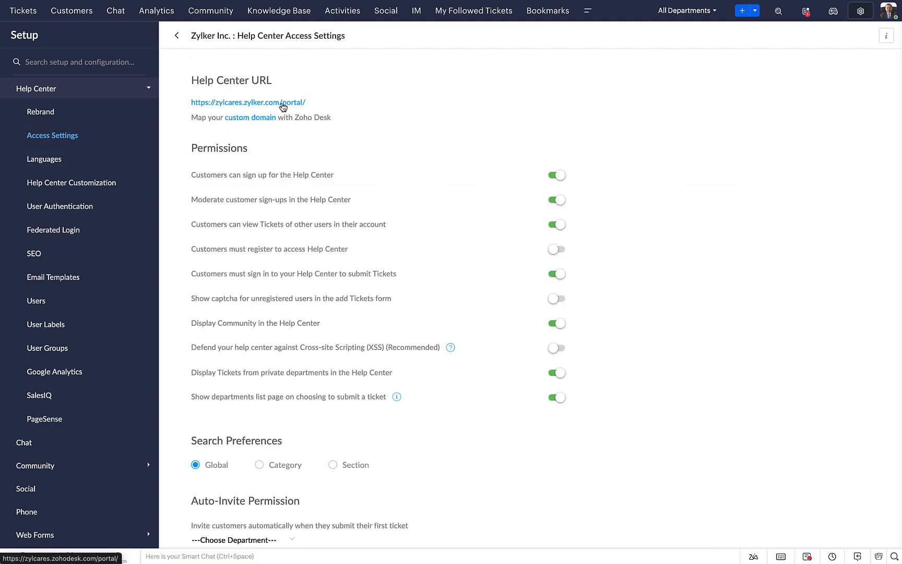
click(248, 102)
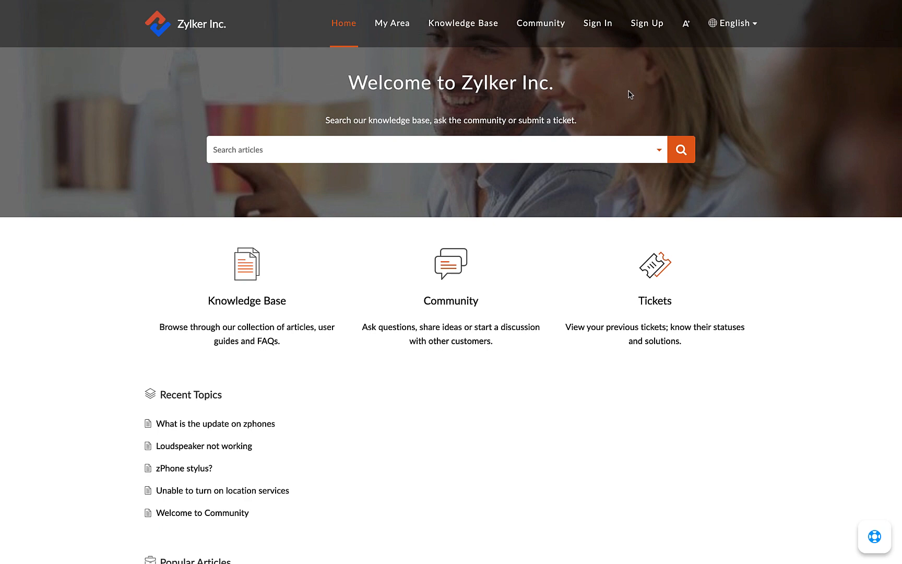
click(597, 23)
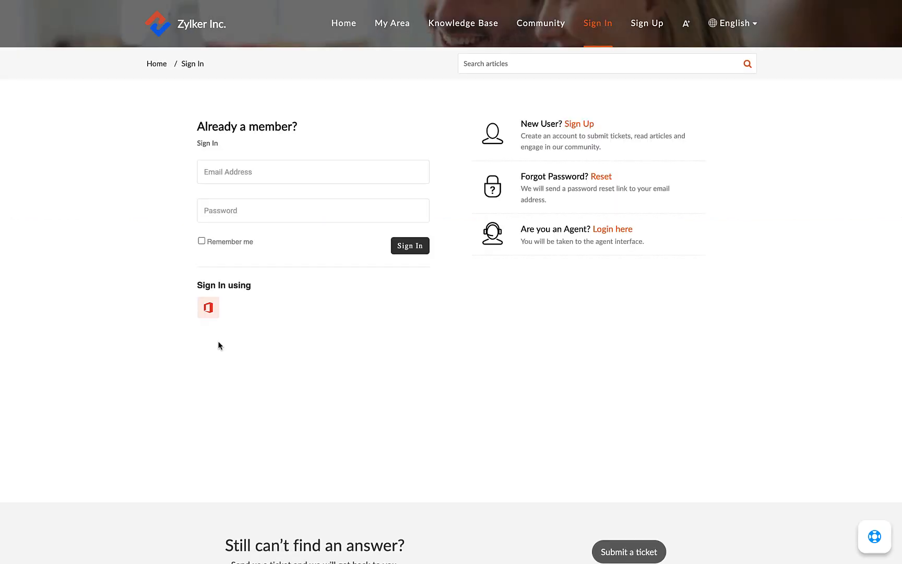
mouse_move(208, 308)
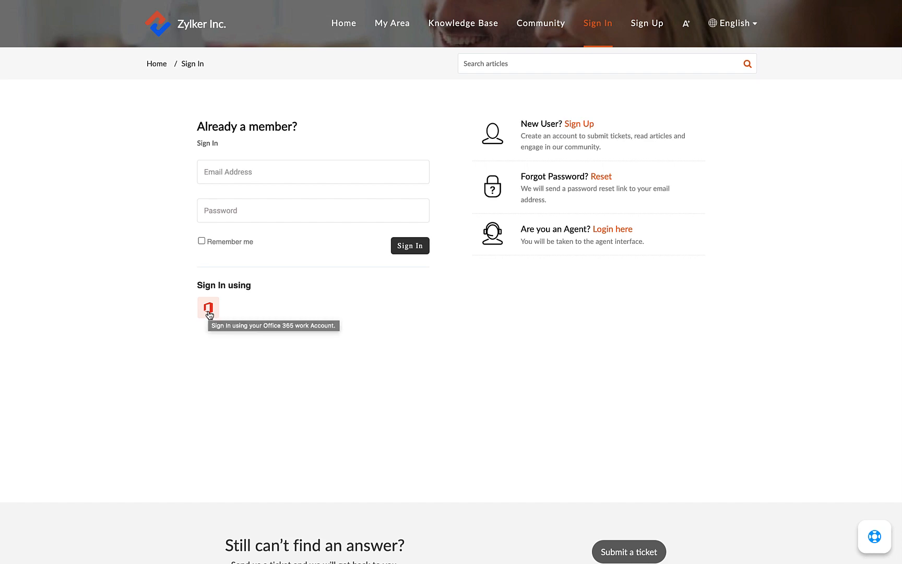
click(208, 307)
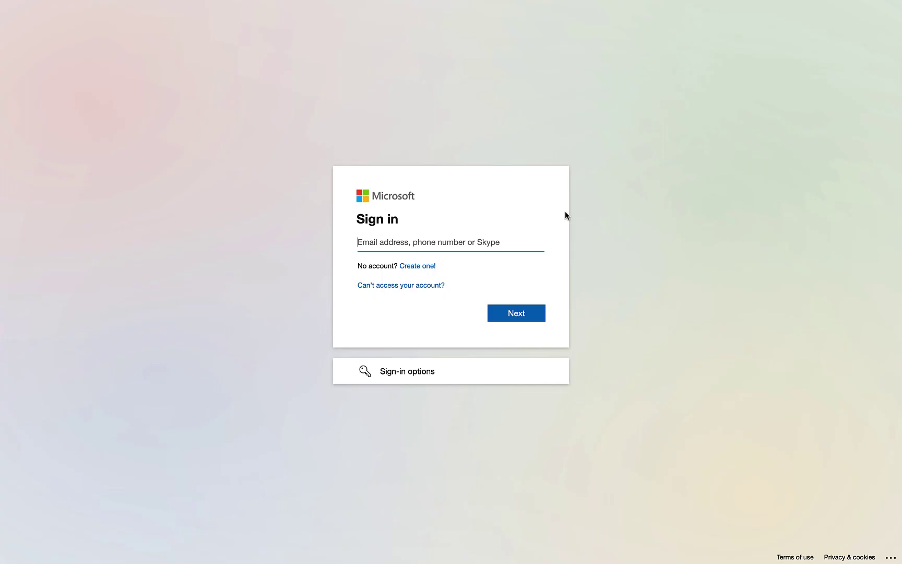
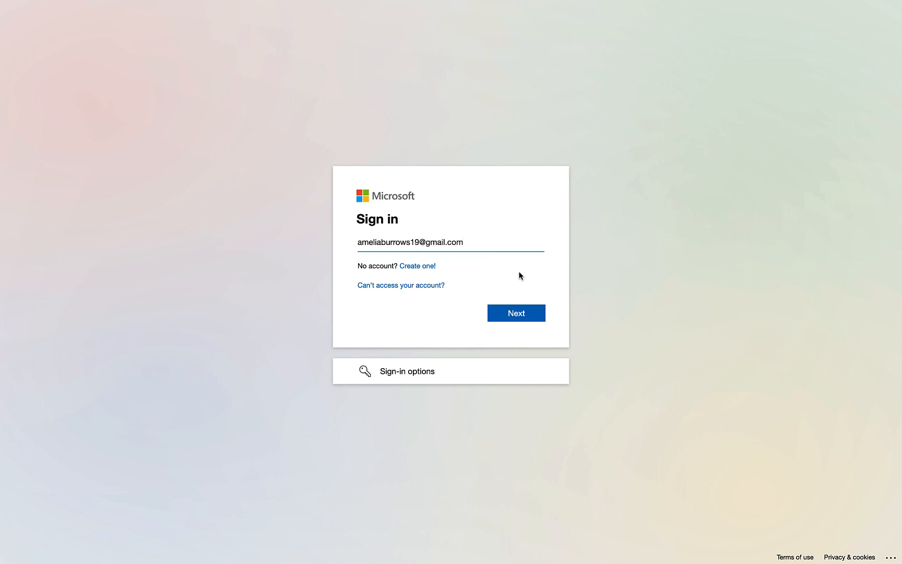
click(516, 312)
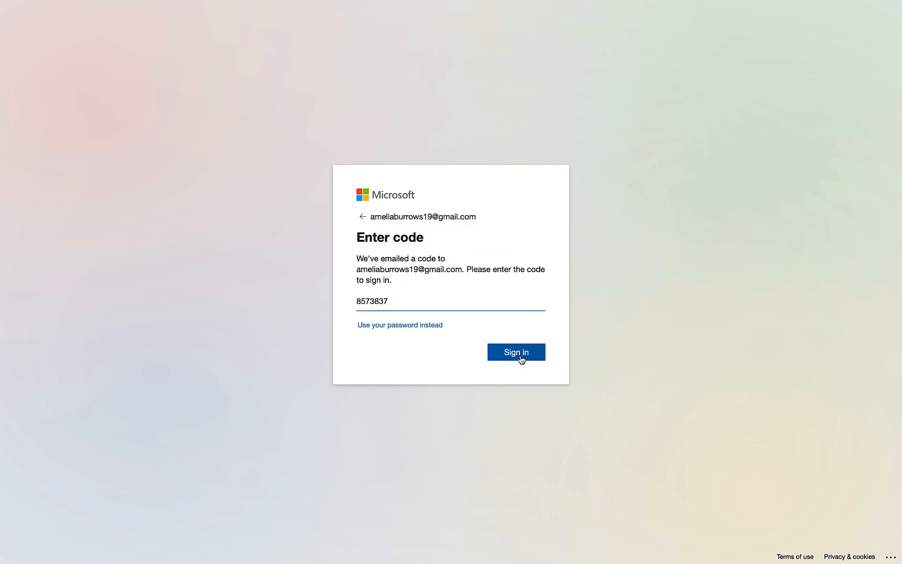
click(516, 352)
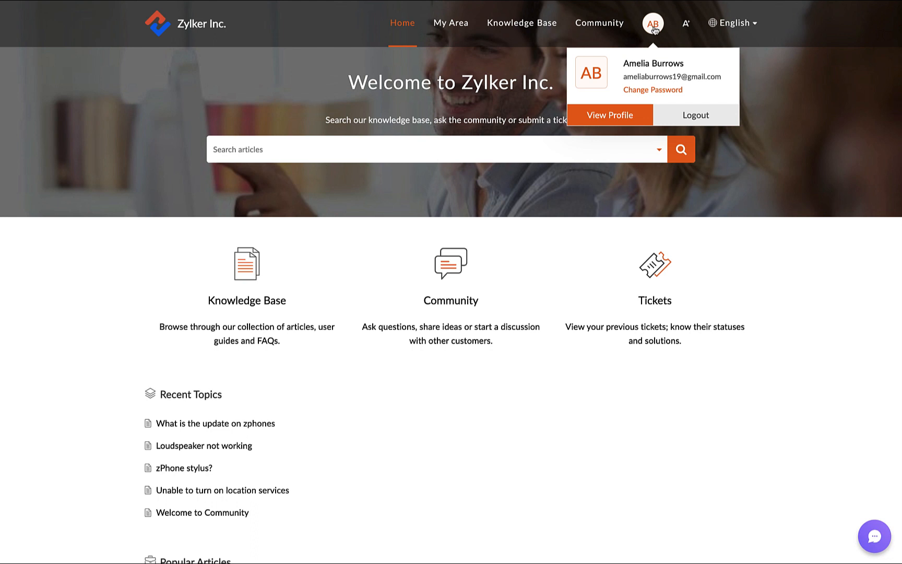